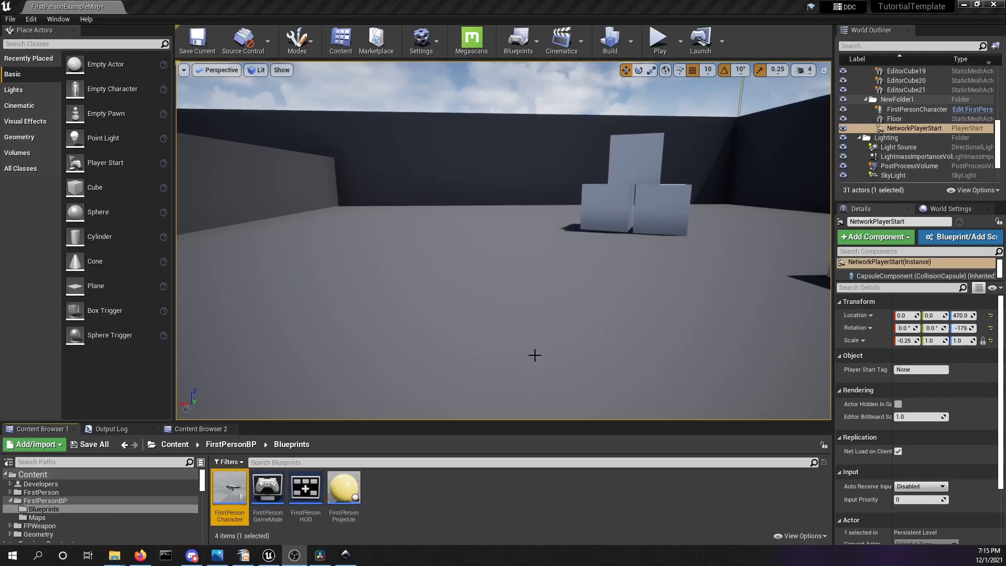
Open the FirstPersonCharacter blueprint on its Event Graph
left_click(660, 41)
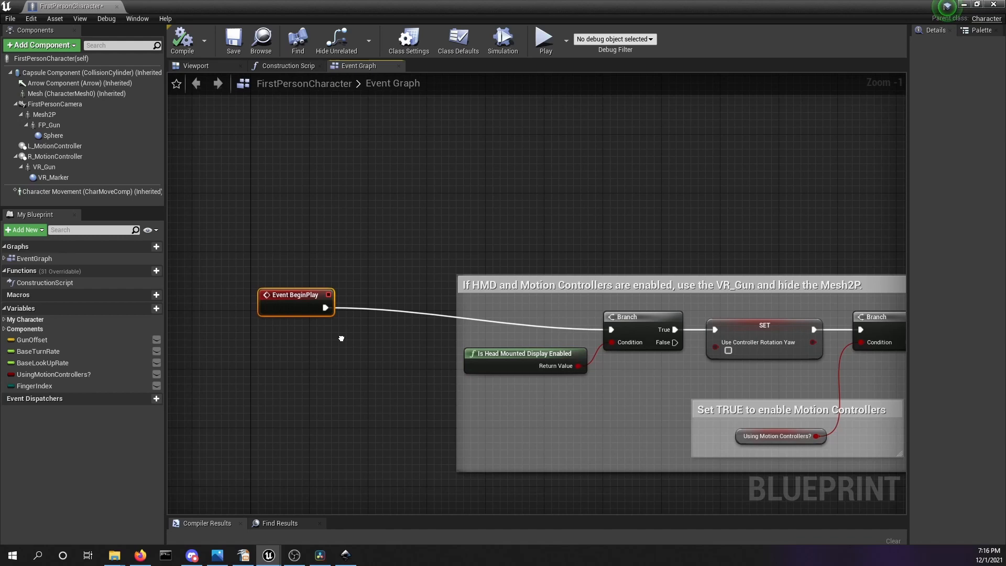
Add a Set Timer by Function Name node after Event BeginPlay, time 0.1, looping enabled
left_click_drag(325, 307, 368, 368)
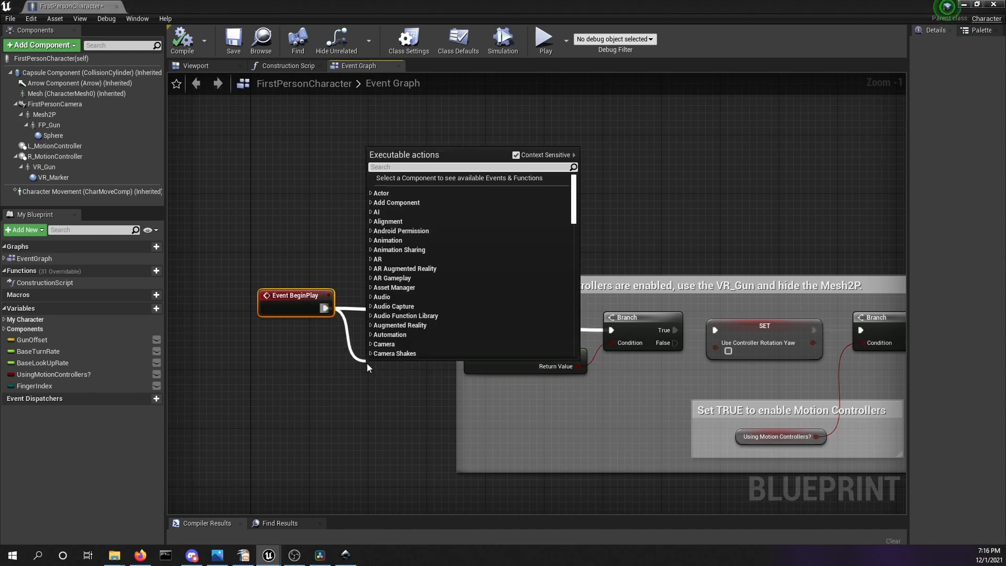
type("set tim")
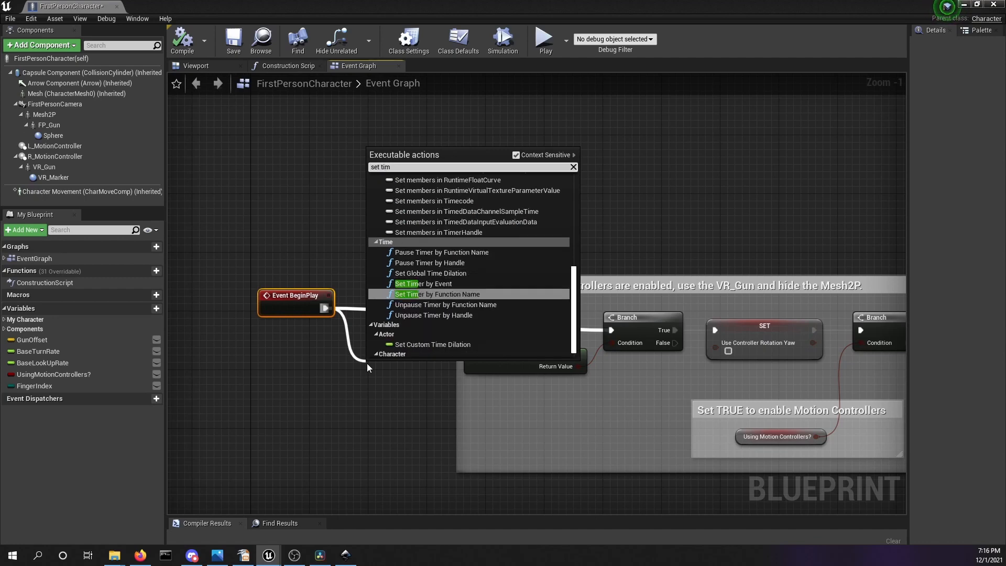
left_click(436, 293)
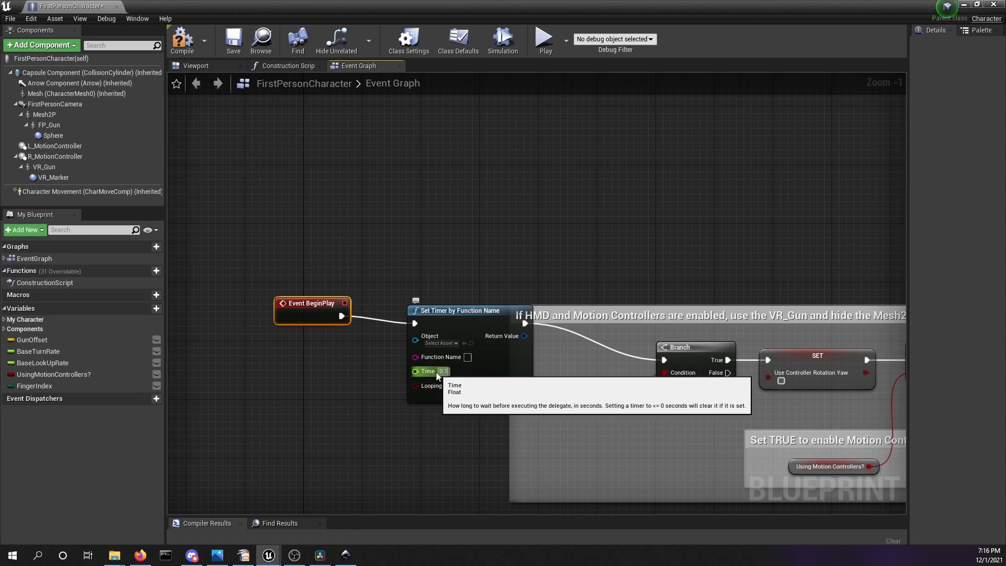
mouse_move(449, 386)
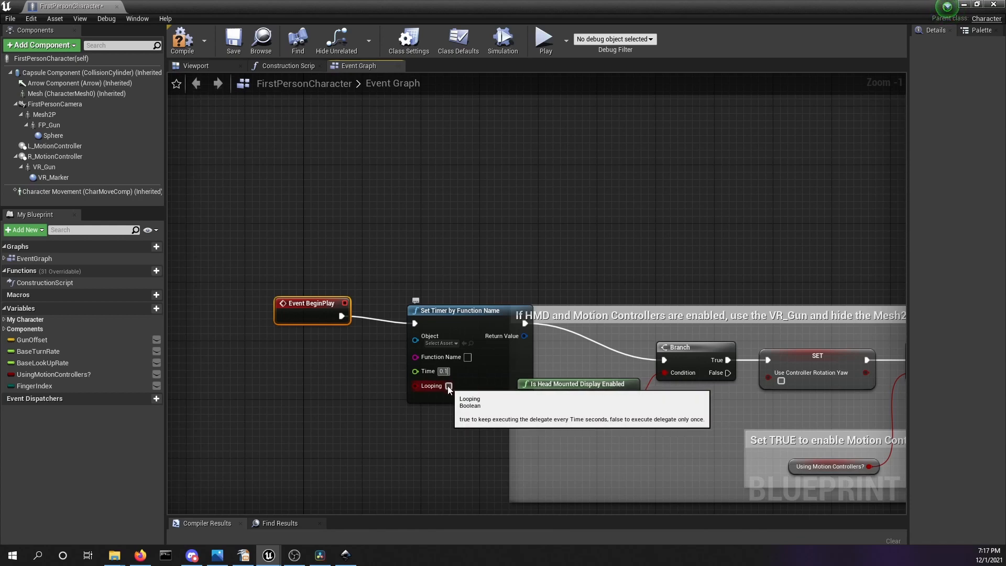
left_click(448, 386)
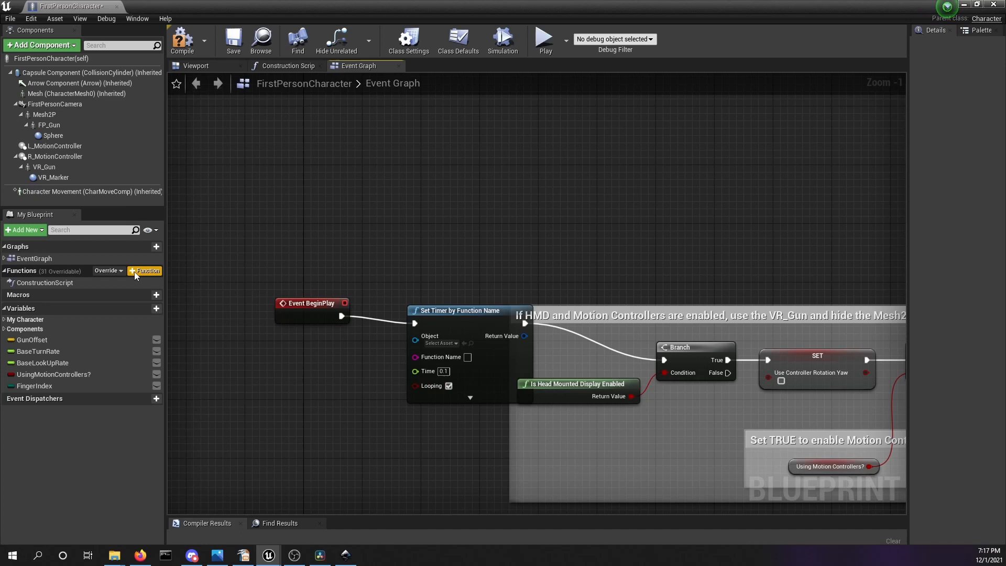
Create the function AddFunction and enter it as the timer's Function Name
left_click(147, 271)
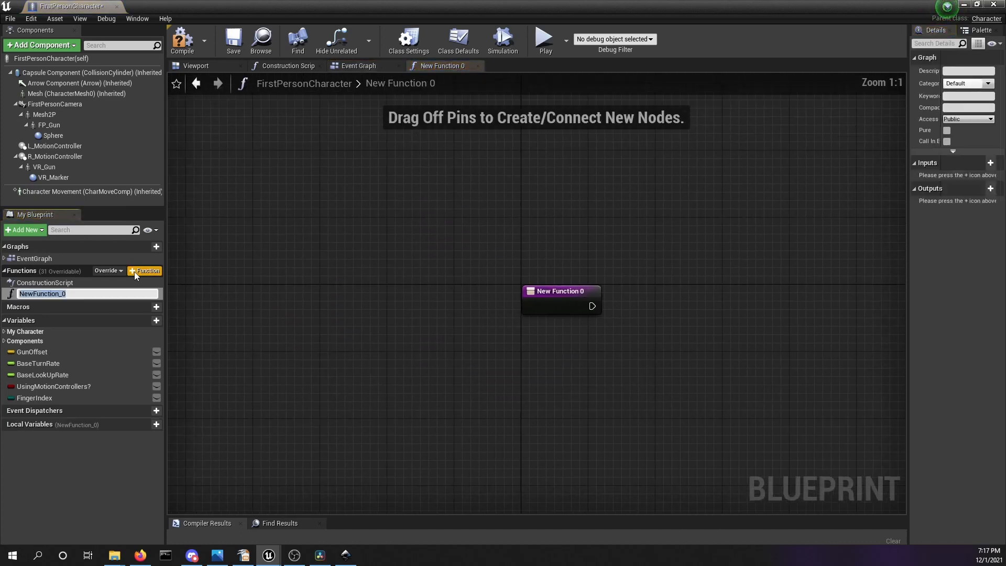
left_click_drag(562, 291, 576, 300)
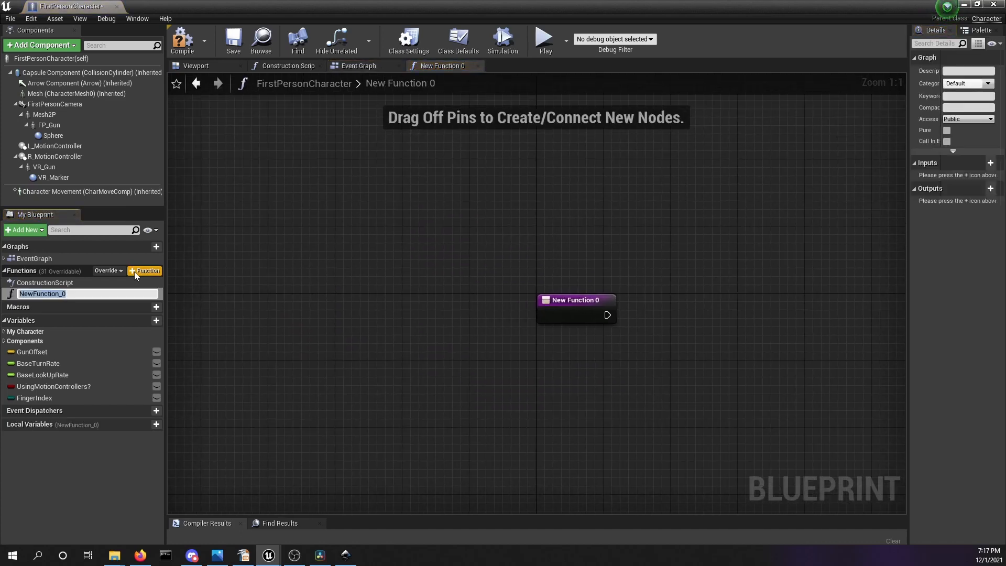
type("AddFunction")
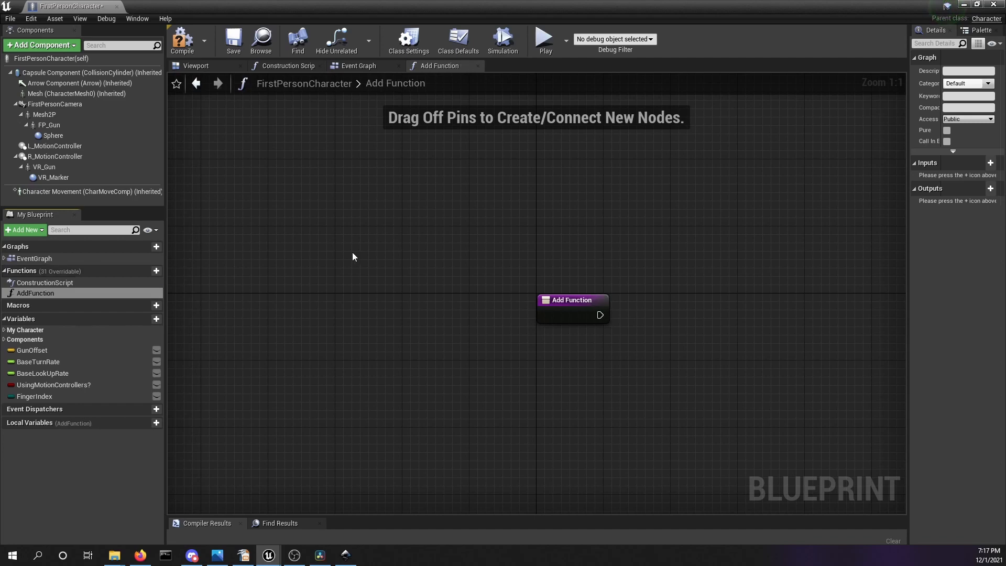
mouse_move(358, 65)
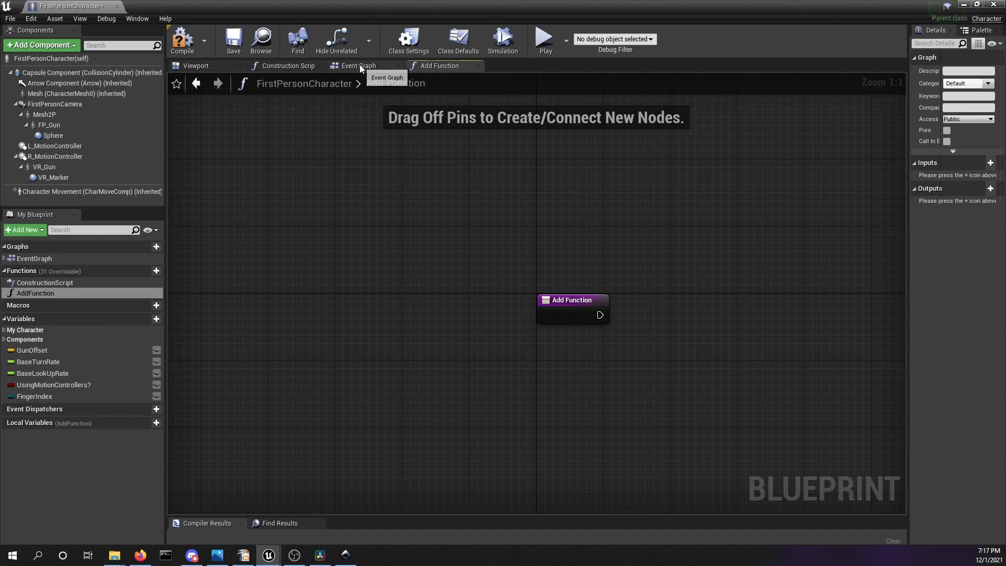
left_click(359, 65)
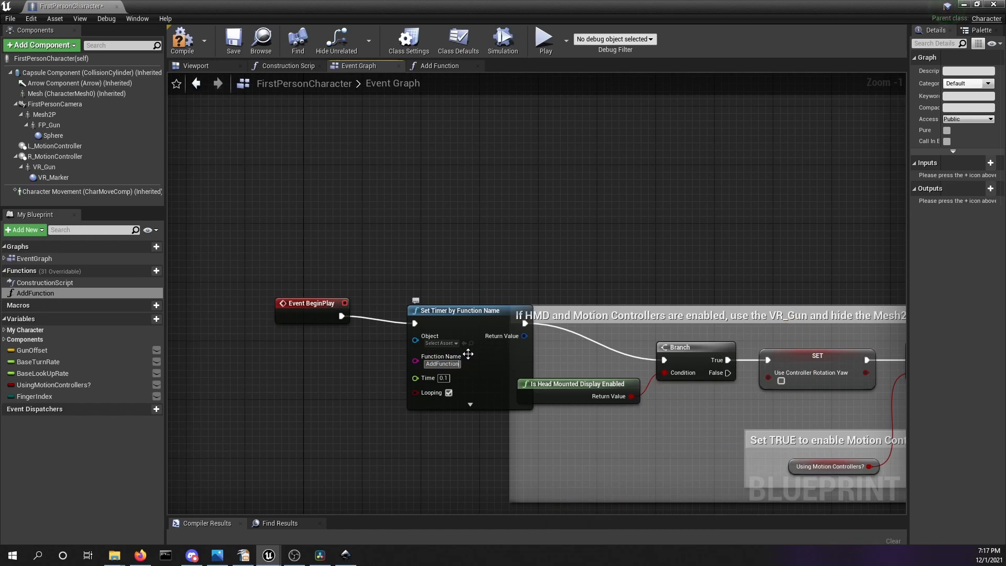
mouse_move(432, 139)
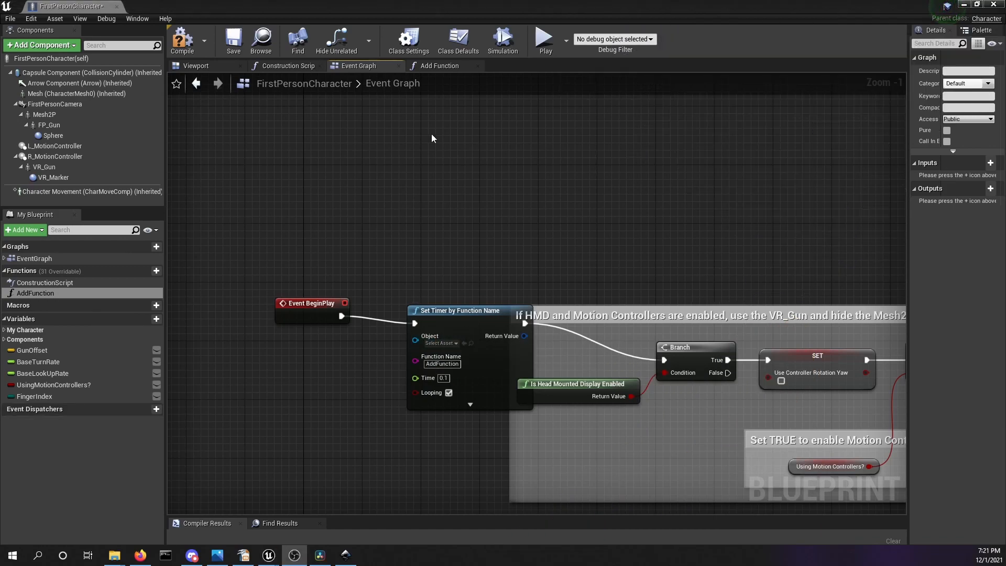
left_click(439, 65)
type("Big")
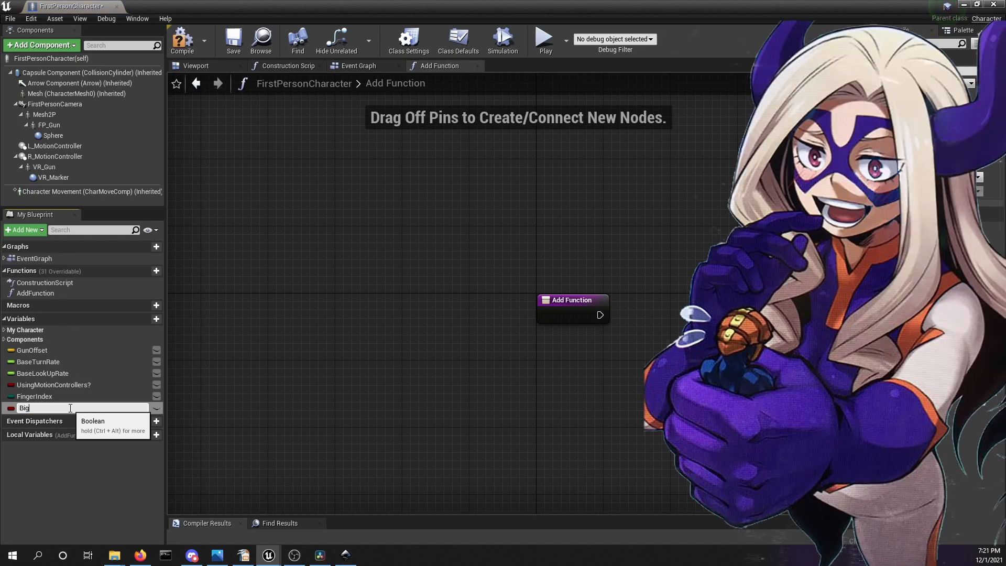
Add a Float variable BigNum defaulting to 17000000 and place it in the AddFunction graph
type("Num")
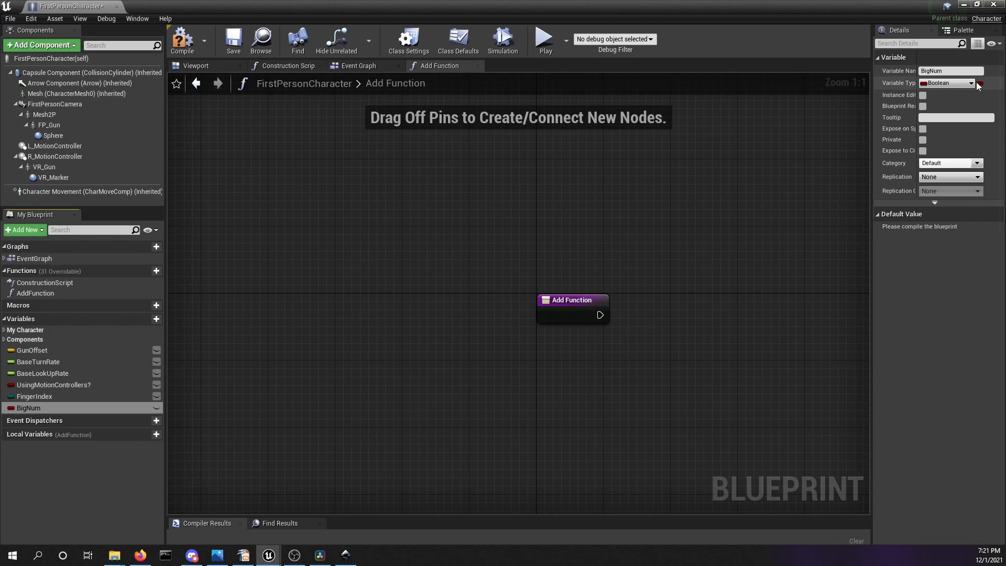
left_click(971, 83)
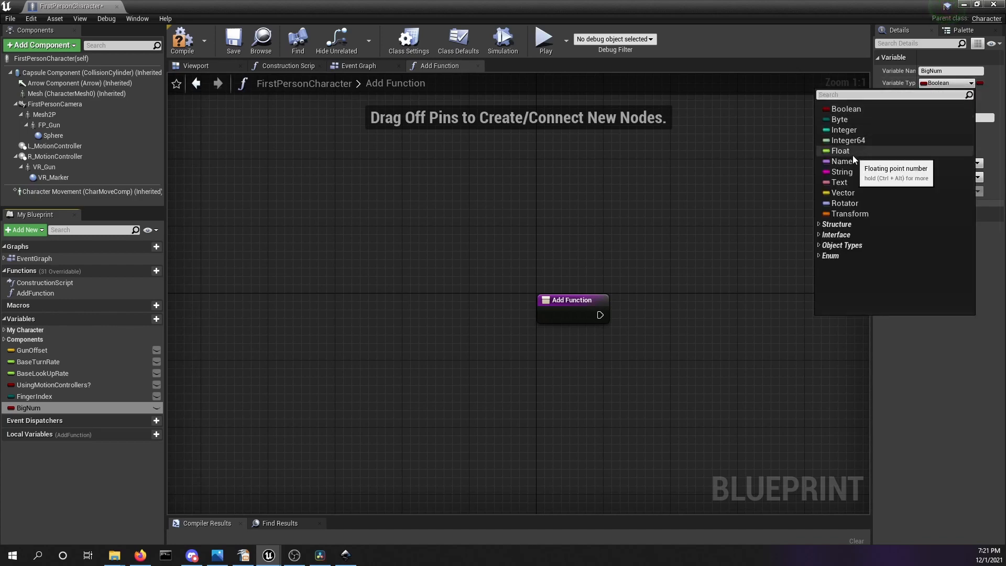
left_click(840, 150)
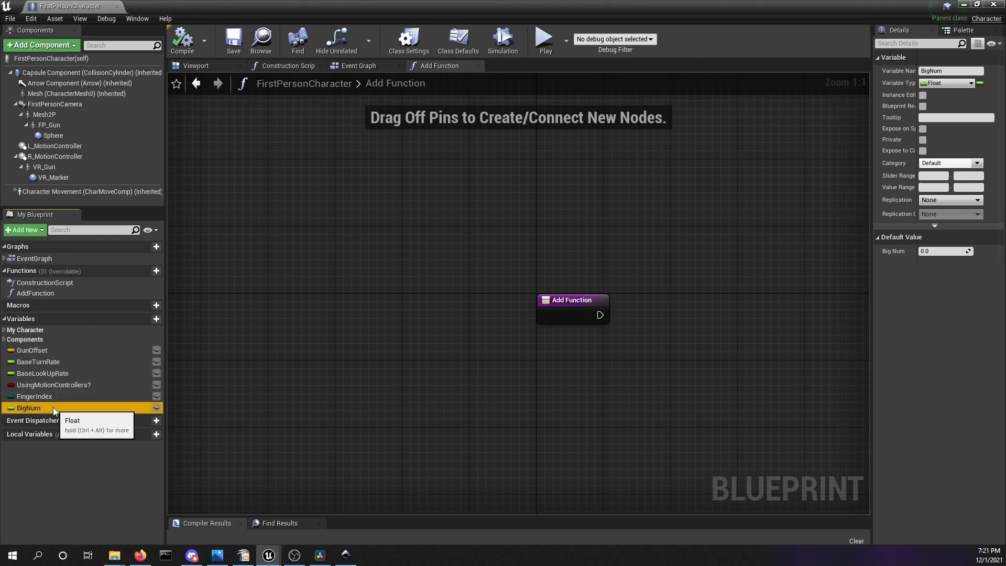
double_click(28, 408)
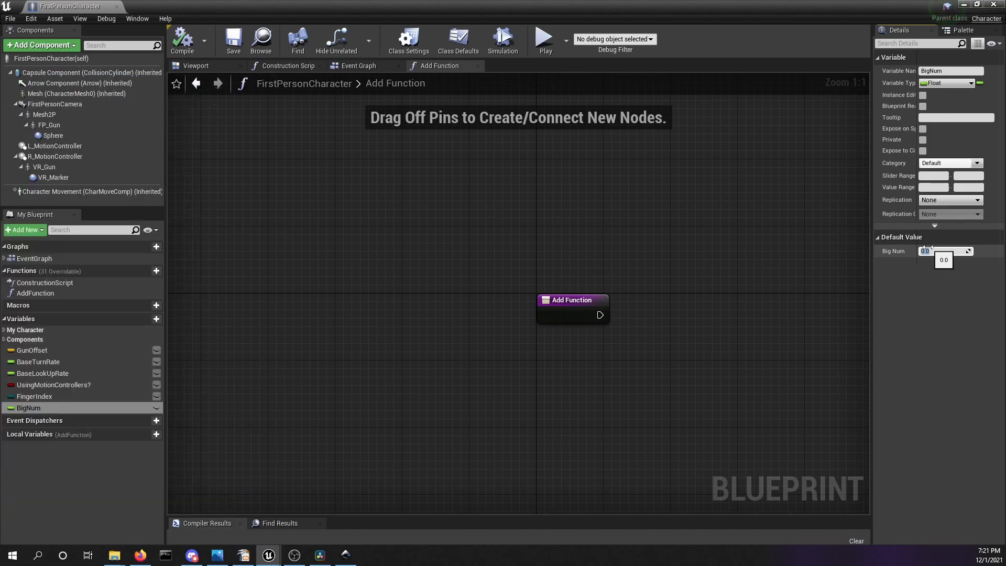
type("1700000")
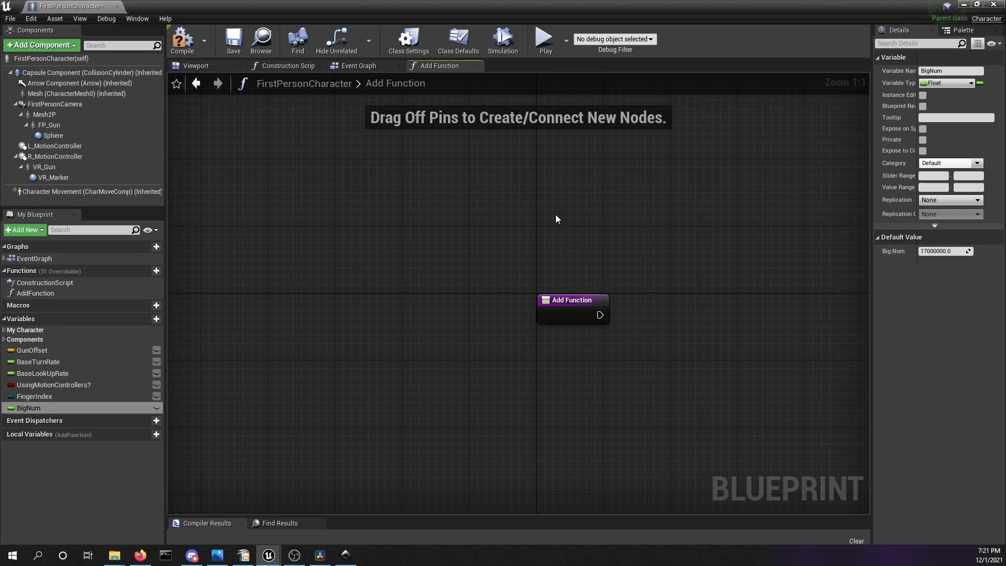
left_click_drag(599, 314, 361, 339)
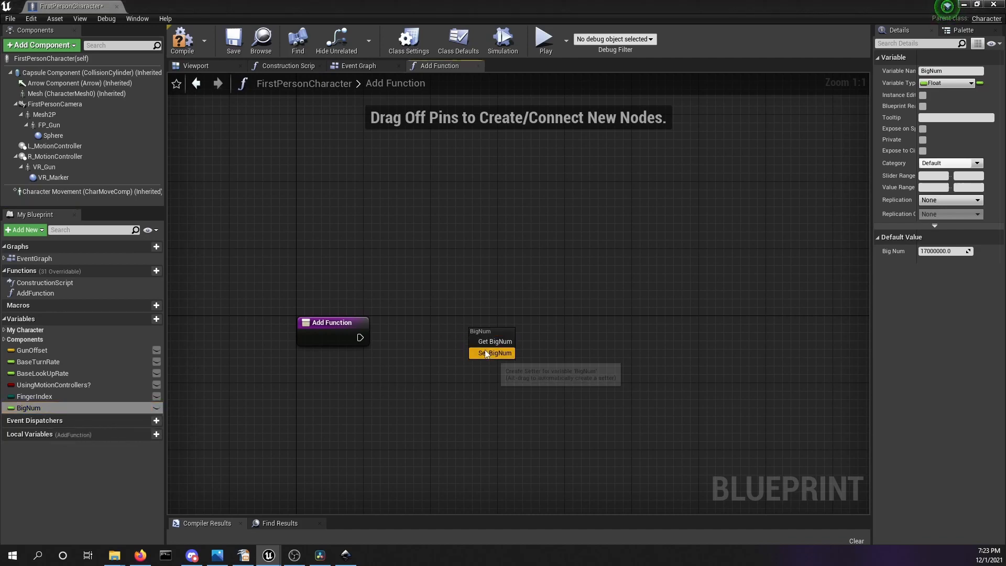
Add 1.0 to BigNum with a float addition node and feed the sum into SET Big Num
left_click(493, 341)
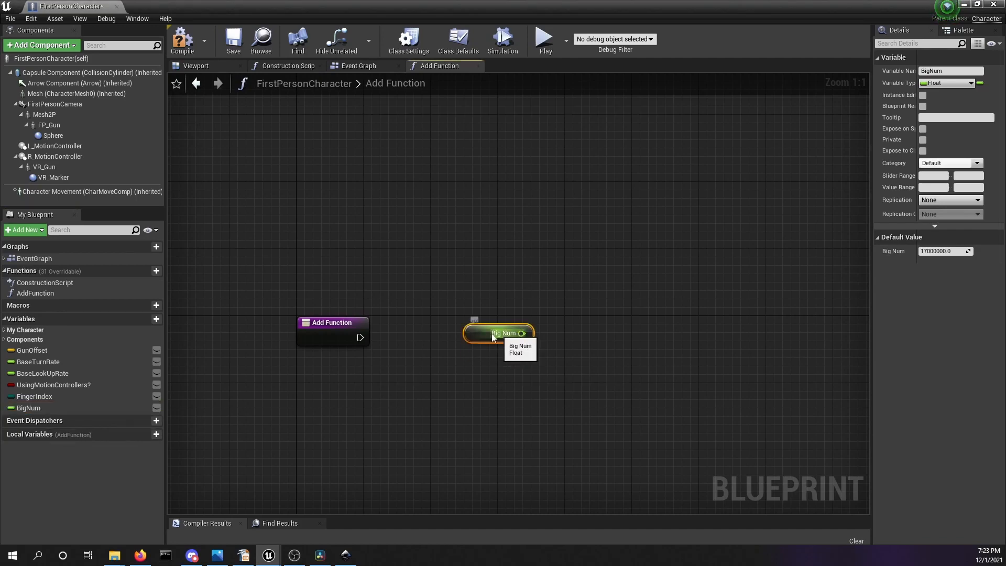
left_click_drag(522, 332, 519, 380)
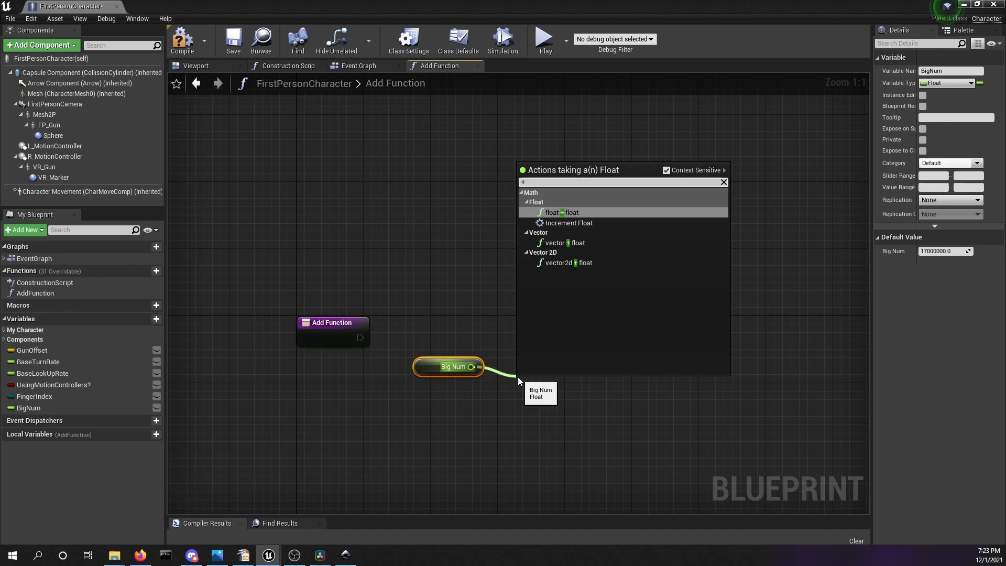
left_click(562, 211)
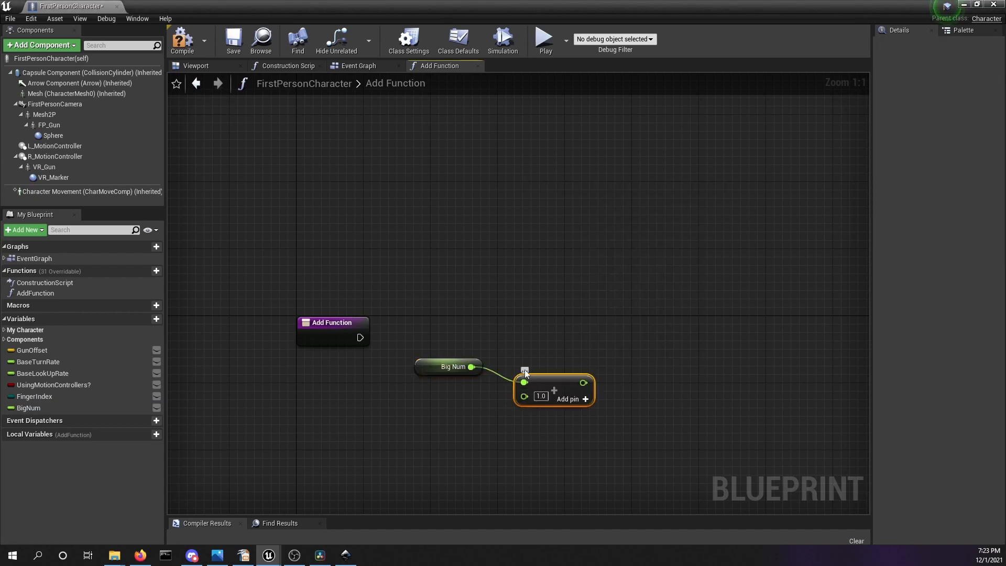
left_click(28, 408)
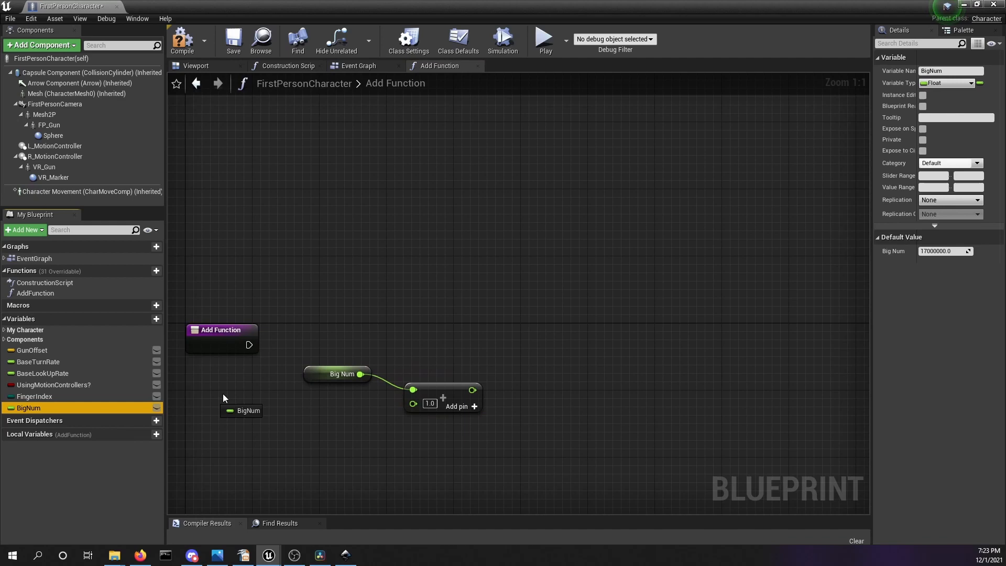
left_click_drag(241, 411, 481, 344)
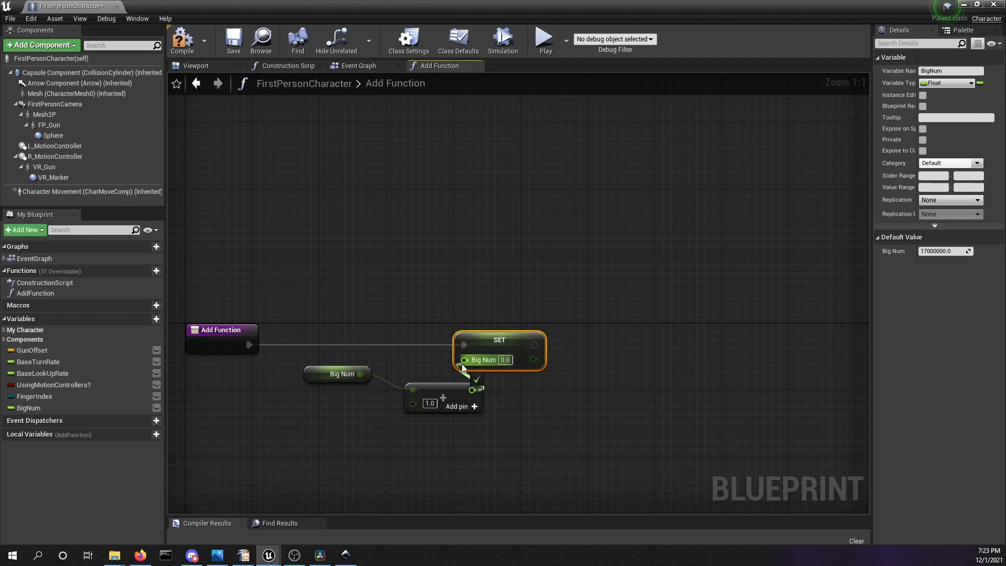
left_click_drag(499, 340, 362, 358)
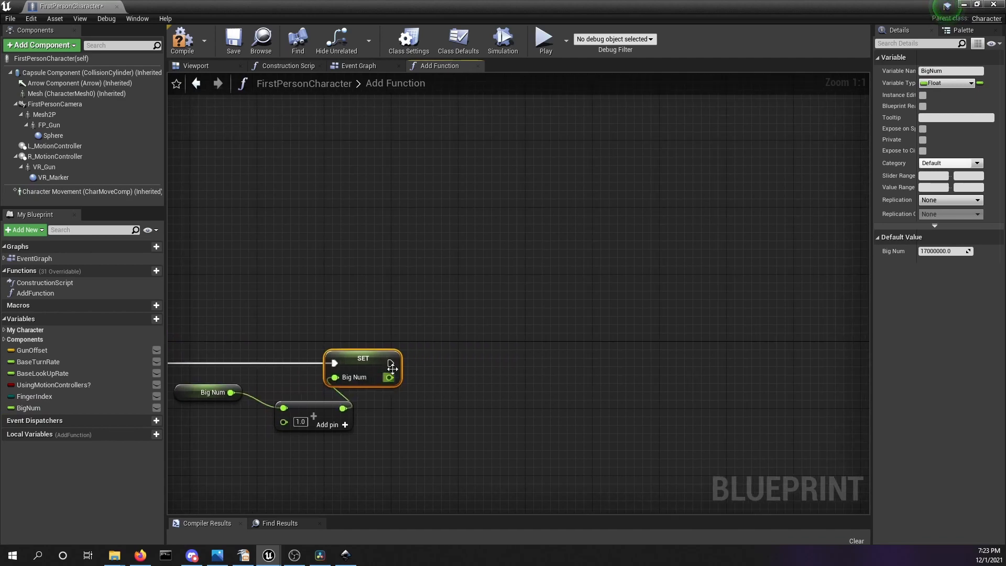
Follow the SET Big Num node with a Print String that outputs its value
left_click_drag(390, 363, 450, 369)
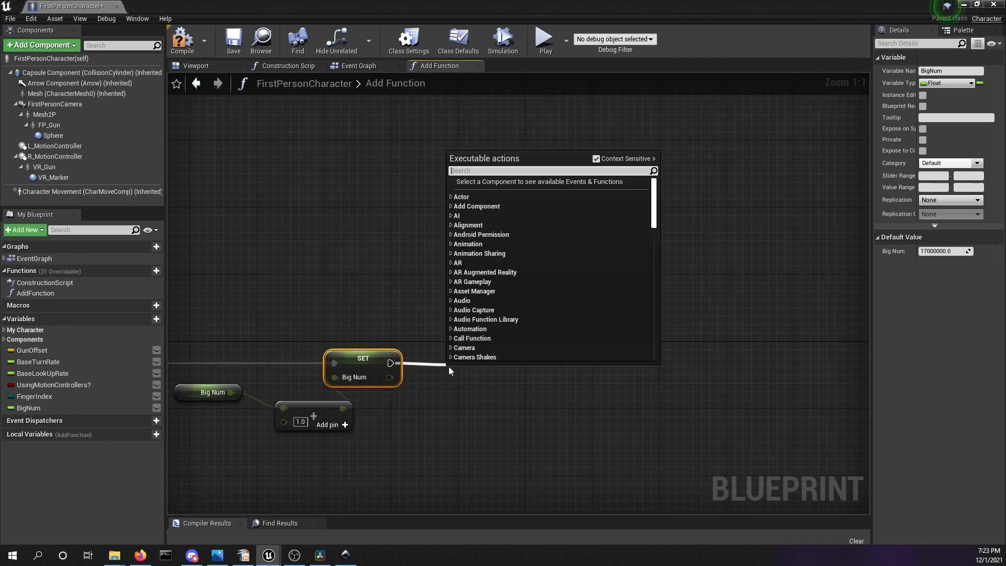
left_click(475, 373)
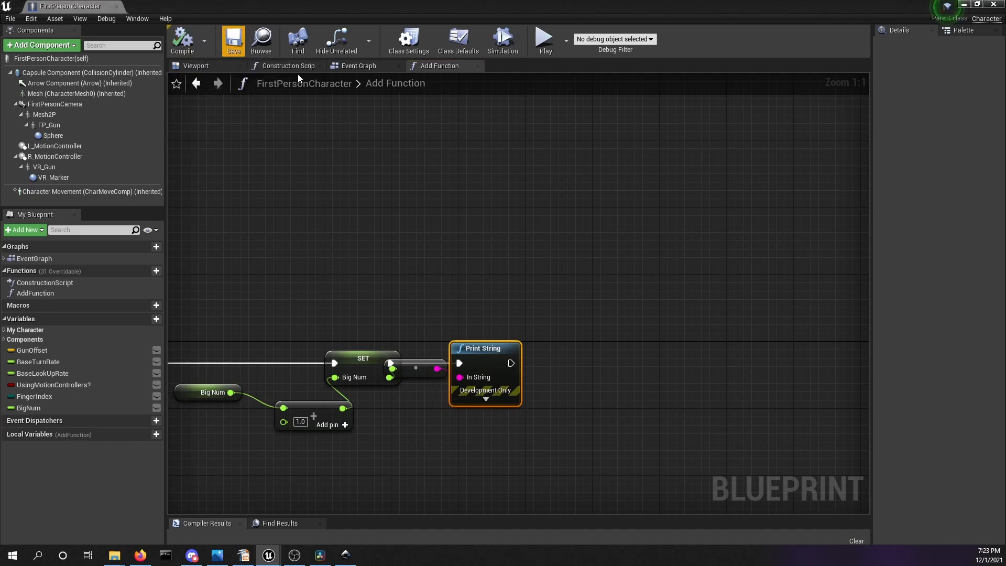
mouse_move(545, 40)
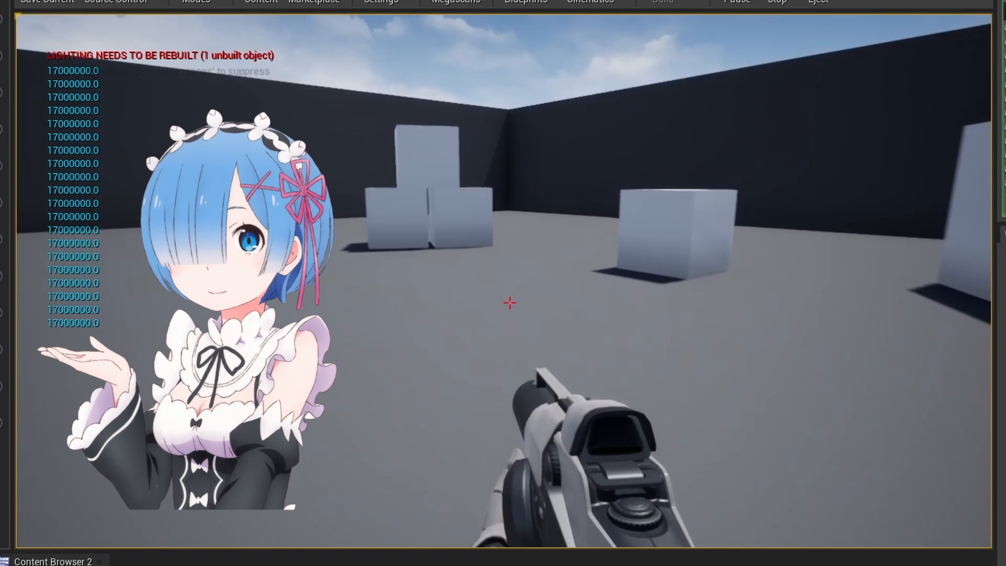
mouse_move(509, 303)
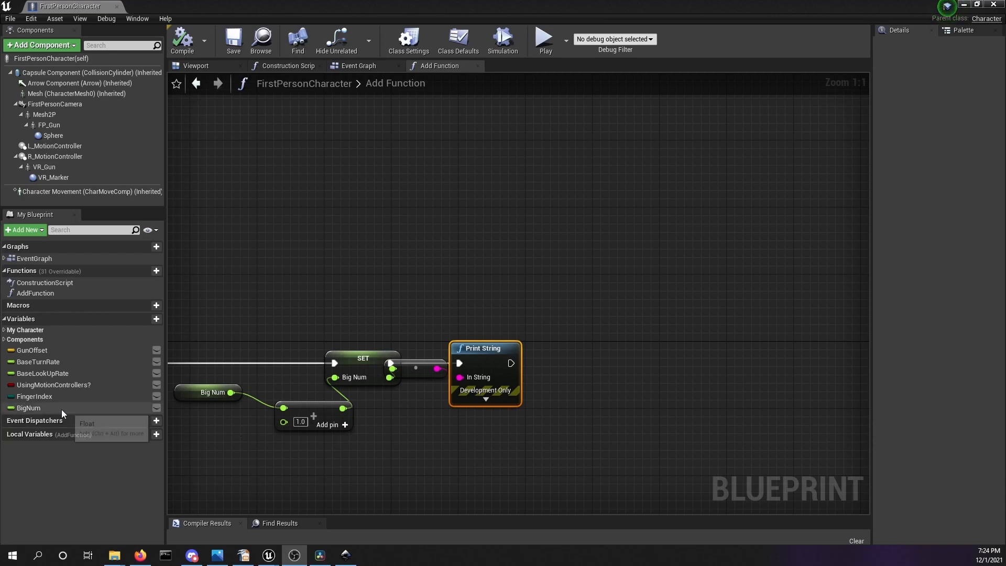
Check BigNum's default value after the play test and return to the character blueprint editor
left_click(28, 408)
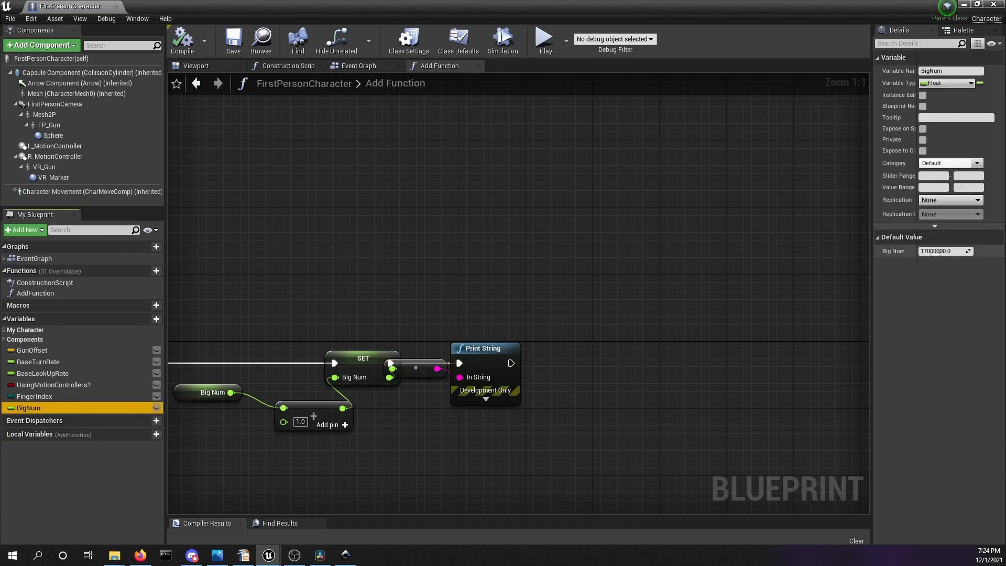
type("10.0")
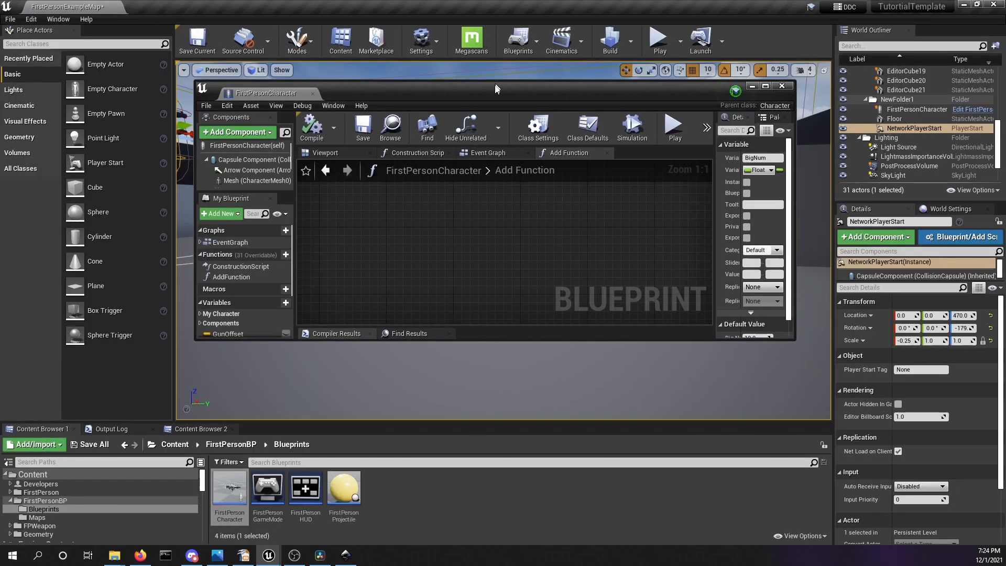
left_click(658, 37)
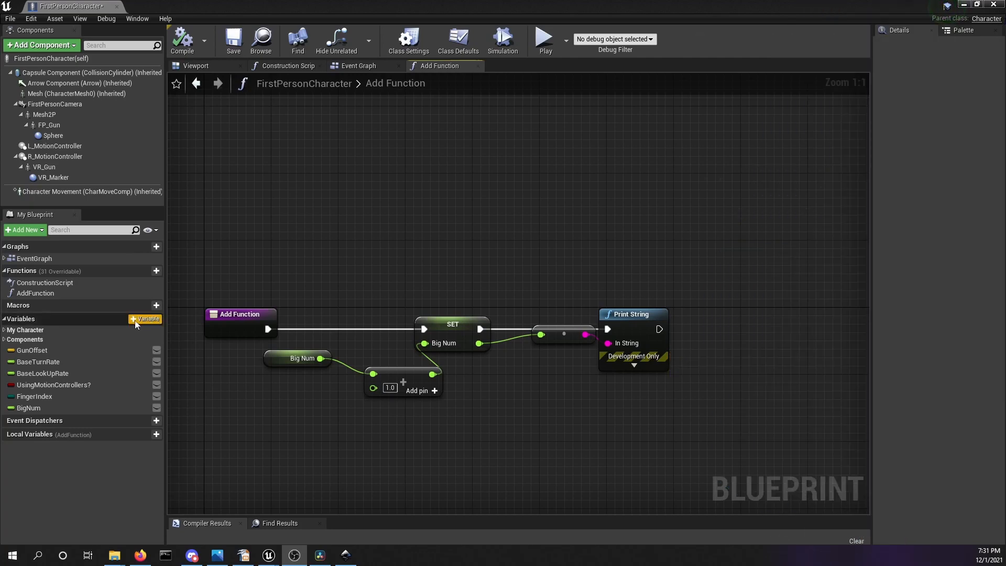
Add a Vector variable named BigVec to the blueprint
left_click(144, 319)
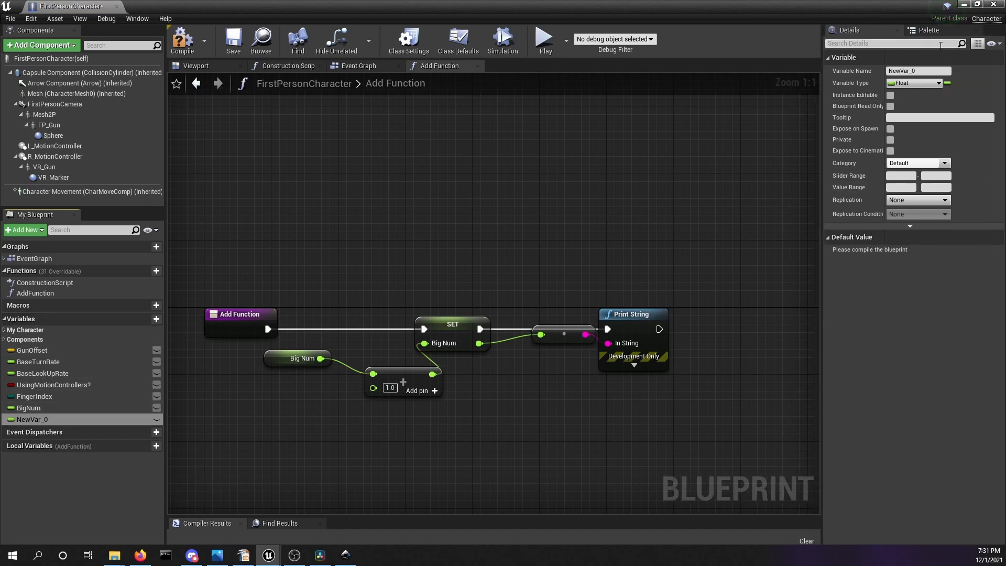
left_click(938, 82)
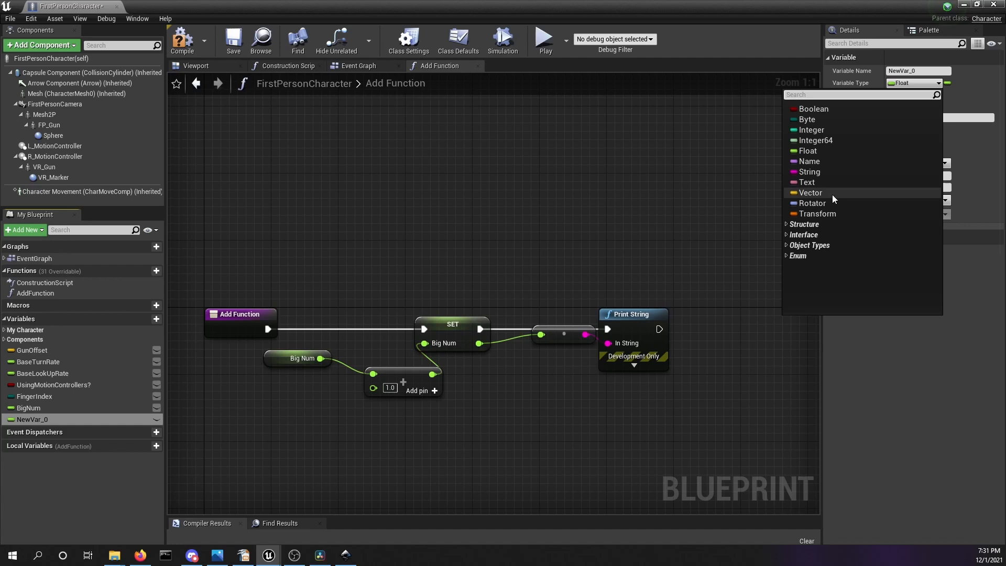
left_click(810, 193)
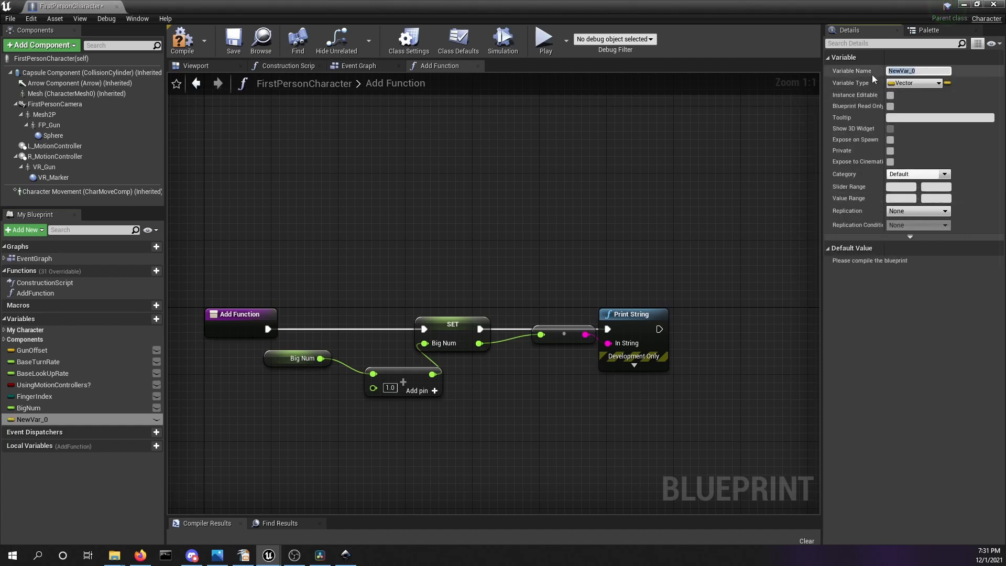
type("BigVec")
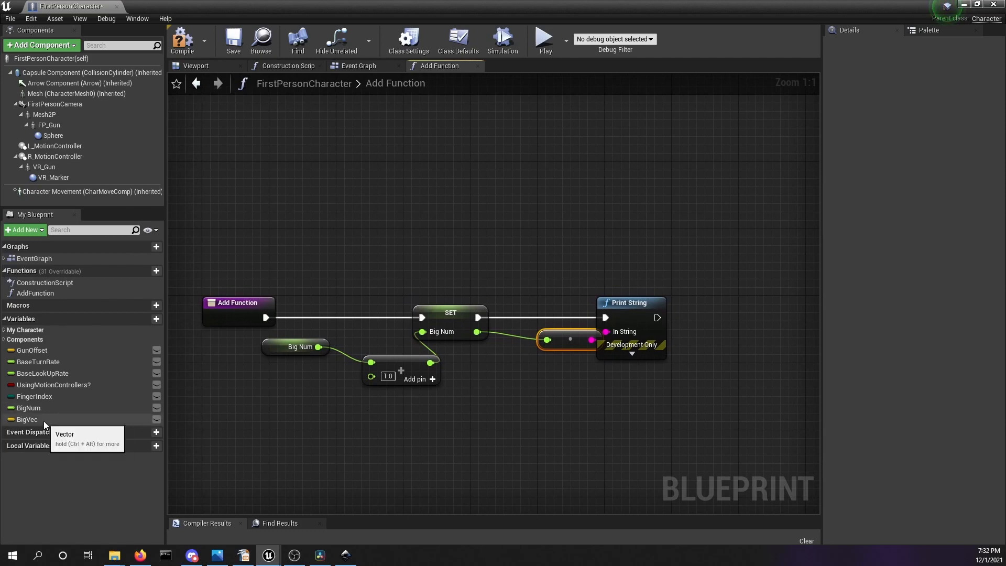
Add (1, 1, 1) to BigVec via a vector + vector node and wire SET BigVec before Print String
left_click(27, 419)
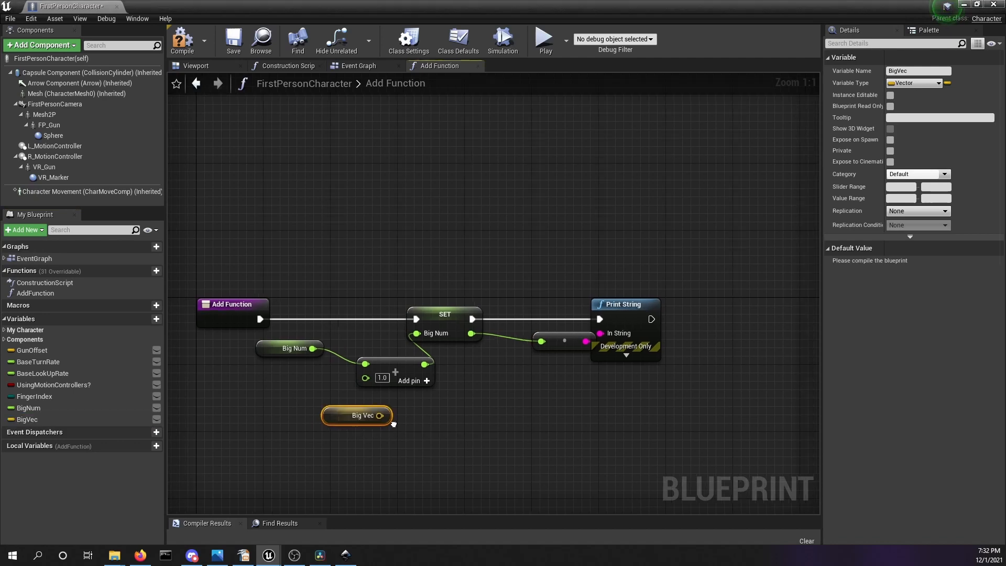
left_click_drag(384, 415, 352, 434)
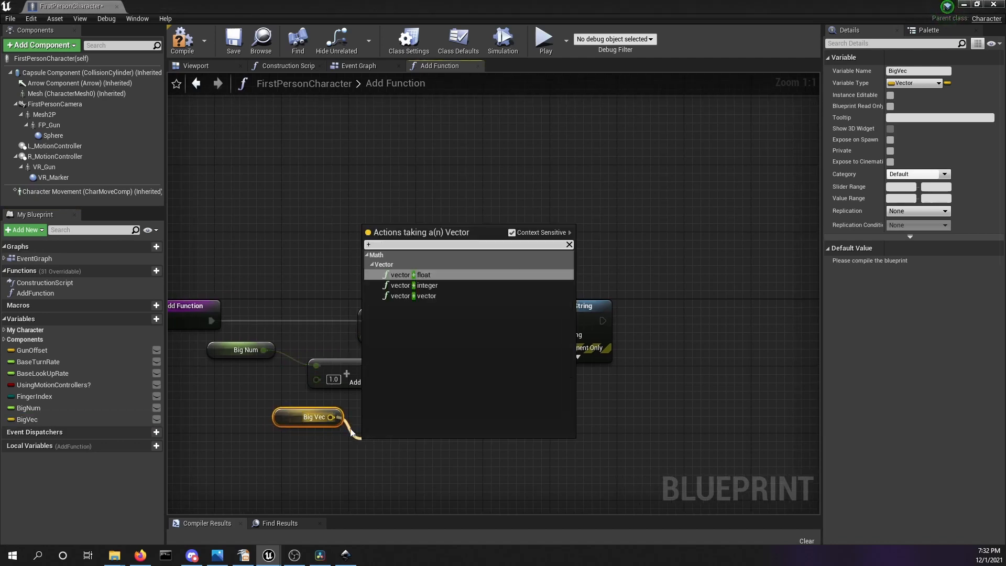
left_click(401, 296)
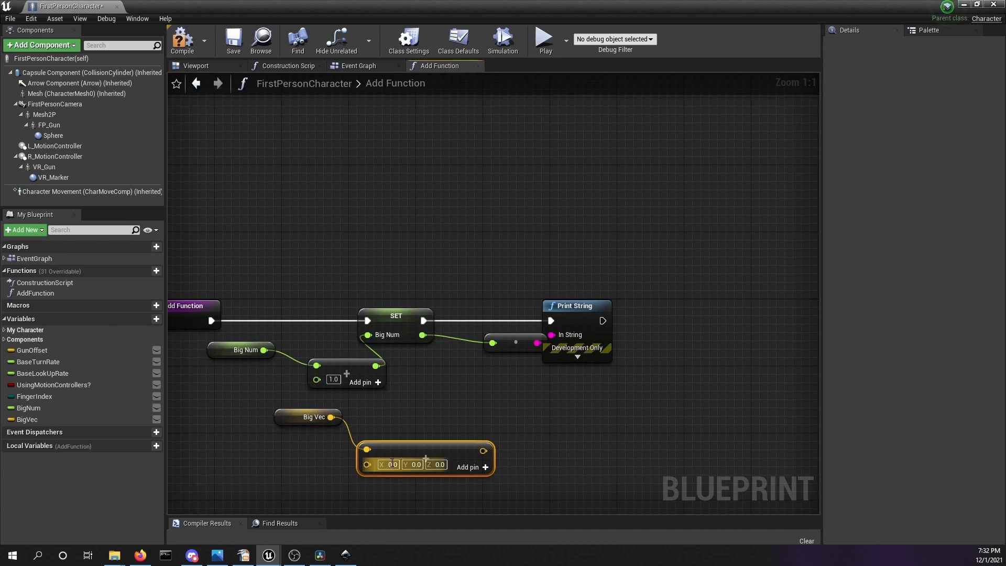
left_click(390, 465)
type("1")
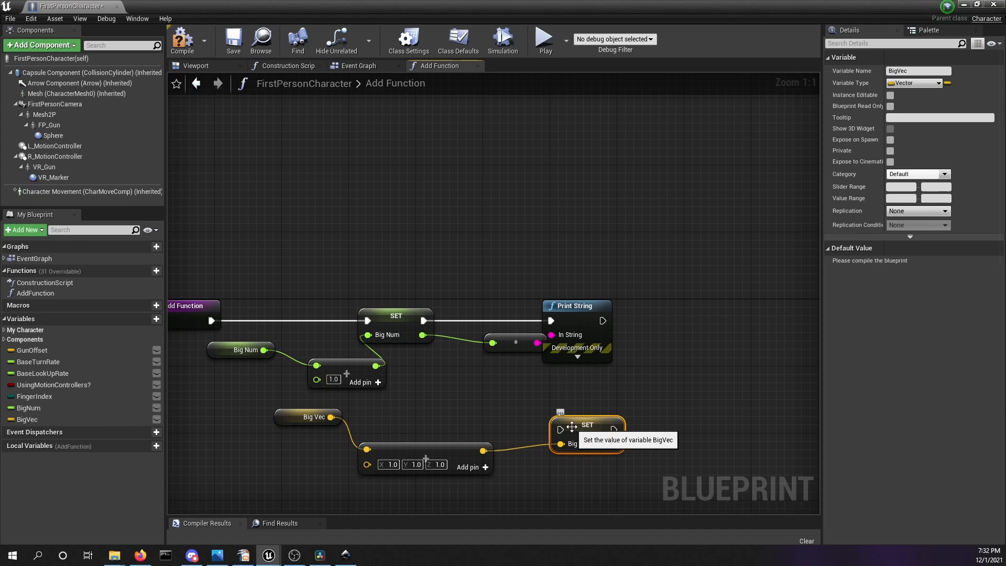
left_click_drag(587, 433, 505, 409)
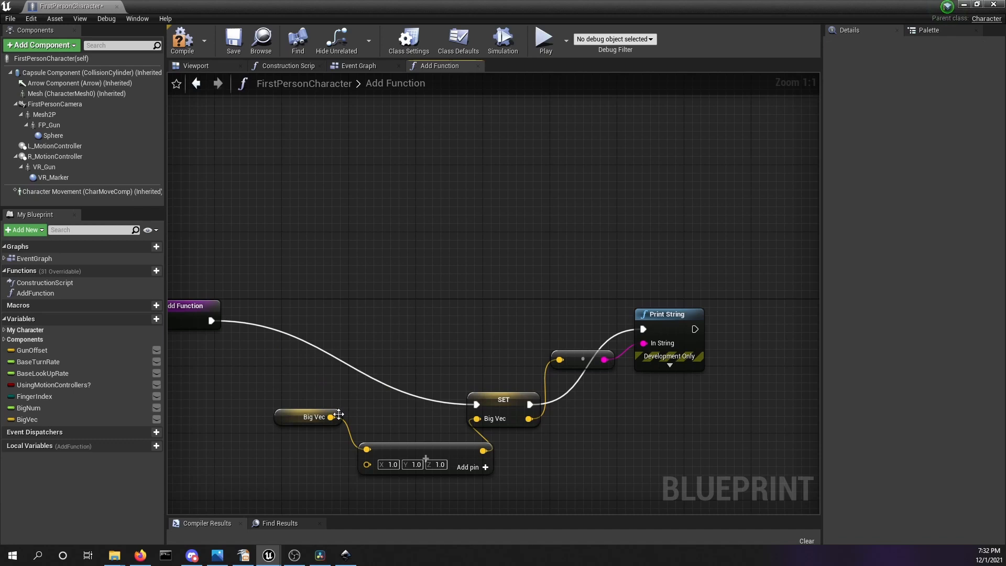
Compile, give BigVec a large default on each axis, and play the level to see 17000000.000 printed
left_click(307, 416)
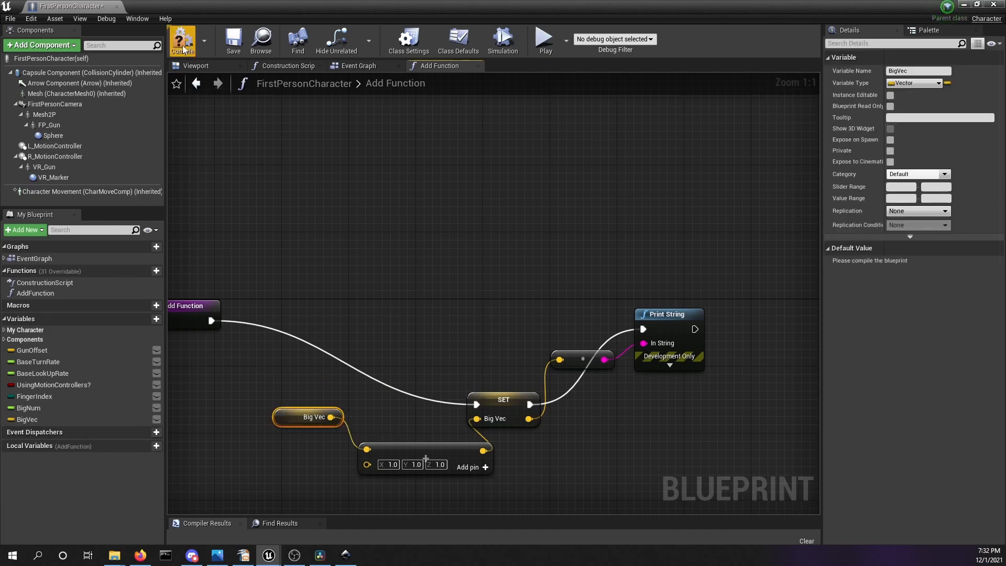
left_click(183, 39)
type("1")
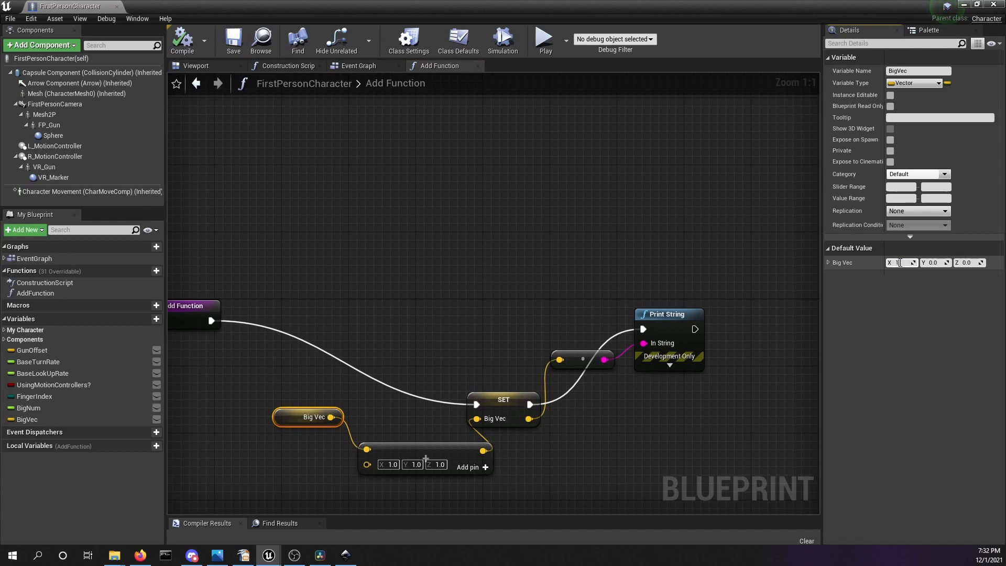
type("30000")
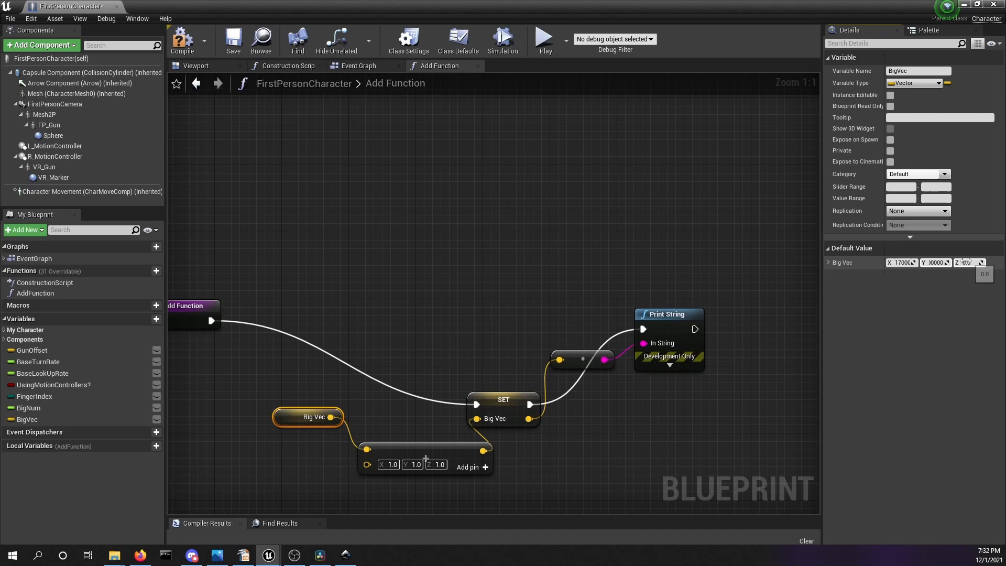
left_click(183, 40)
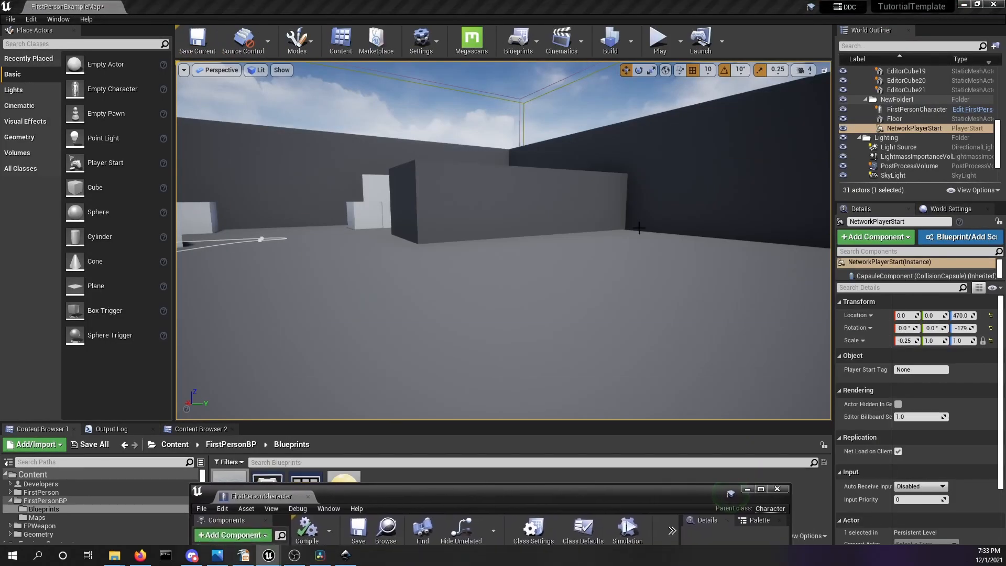
left_click(659, 37)
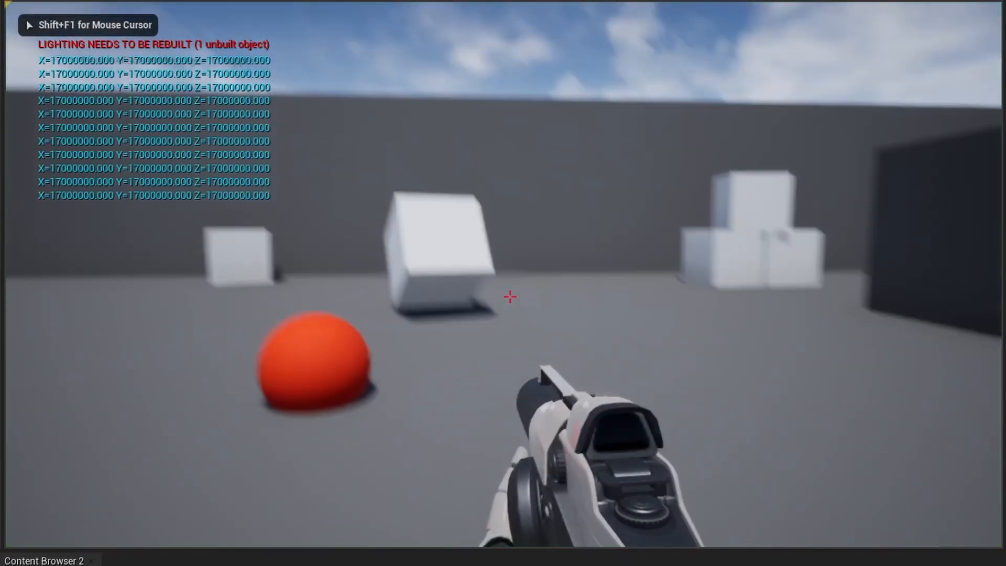